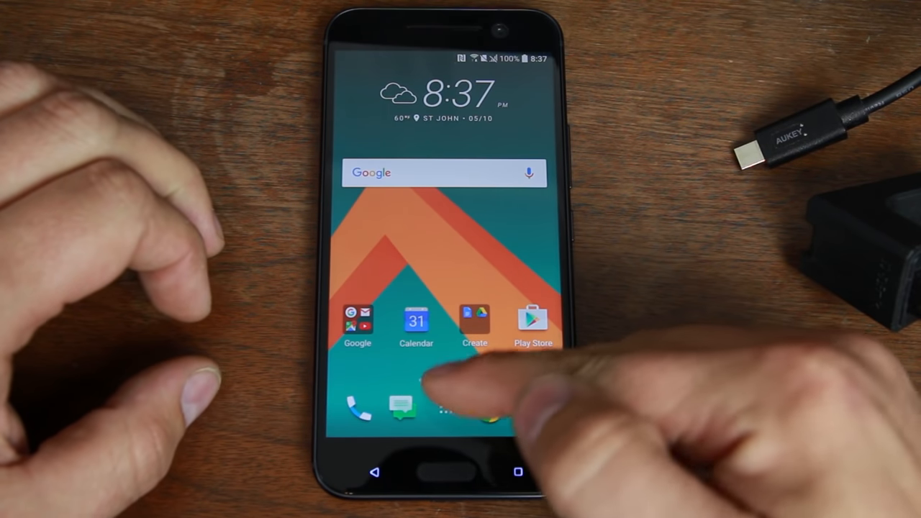
Open the HTC 10's Settings app from the app drawer
click(444, 410)
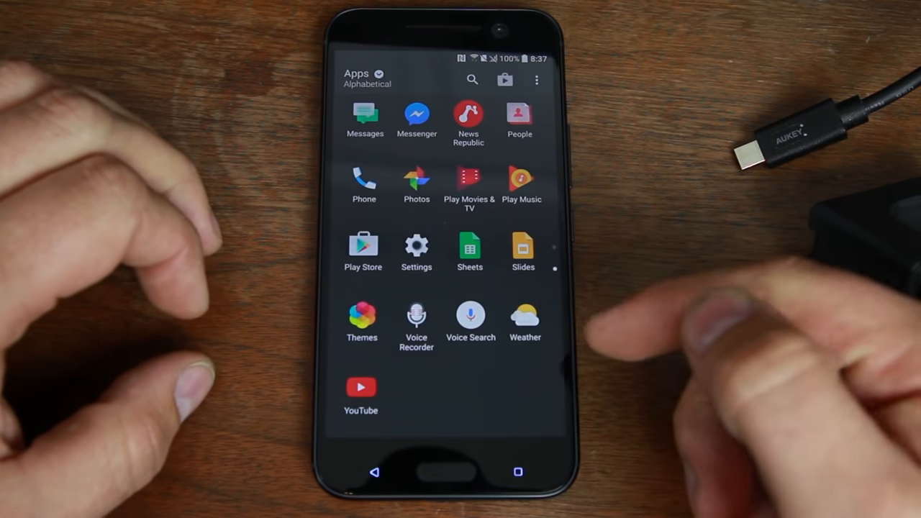
click(416, 246)
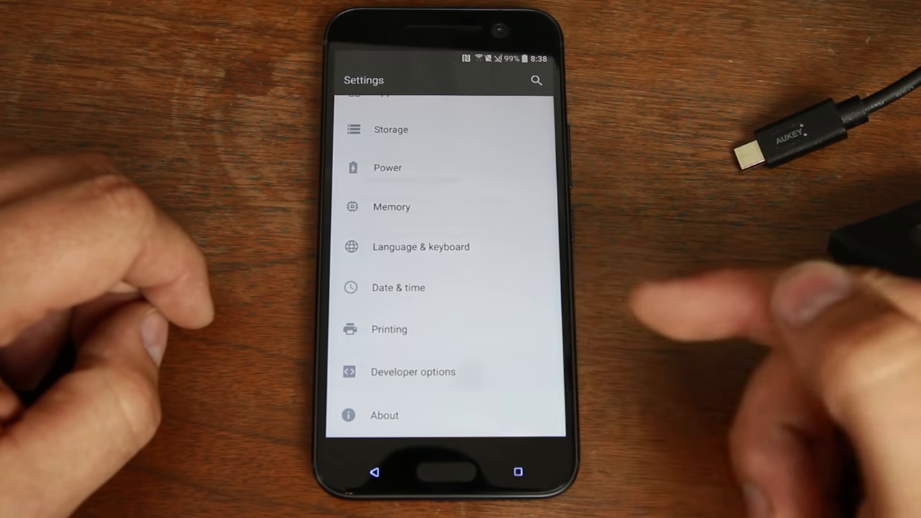
Open Developer options with OEM unlocking enabled and scroll toward USB debugging
click(413, 372)
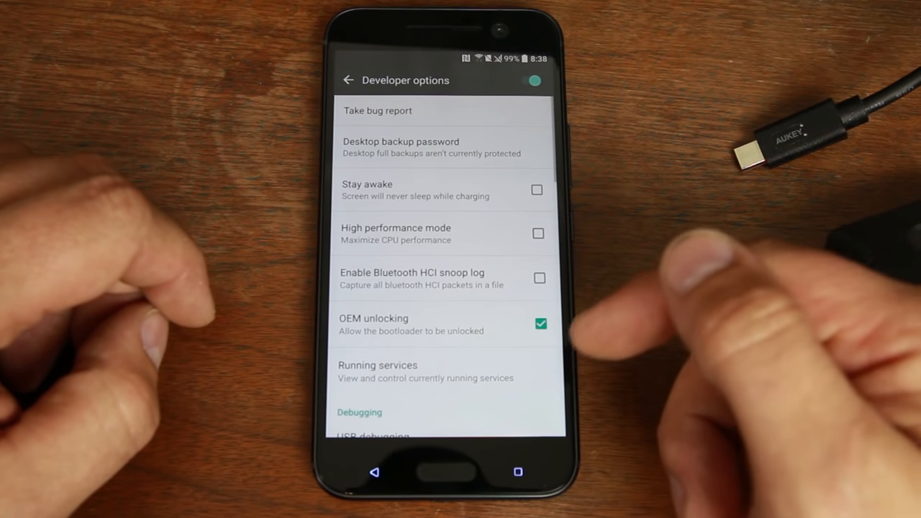
scroll(down, 3)
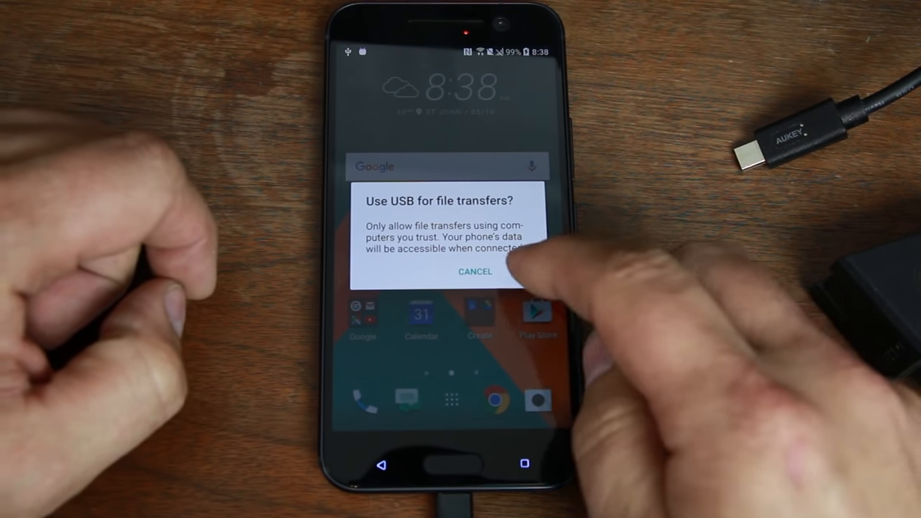
Answer the 'Use USB for file transfers?' prompt on the connected phone
click(474, 271)
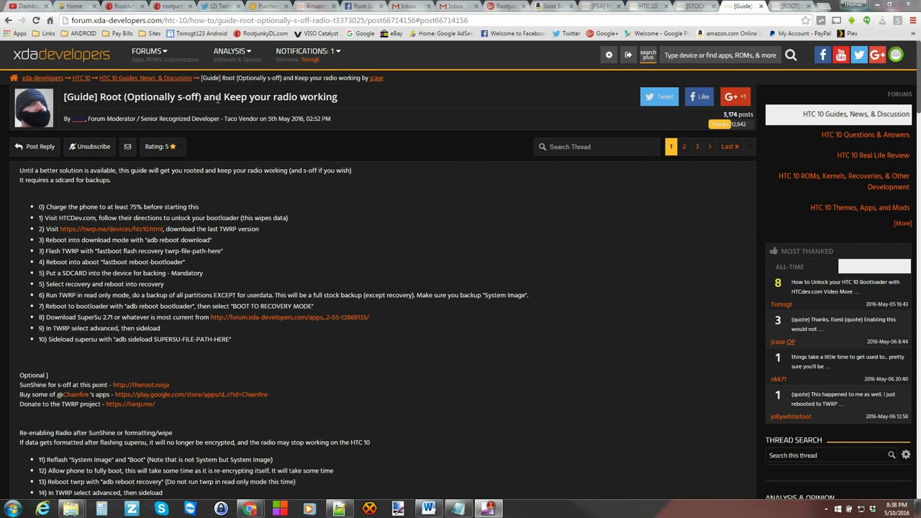
mouse_move(403, 183)
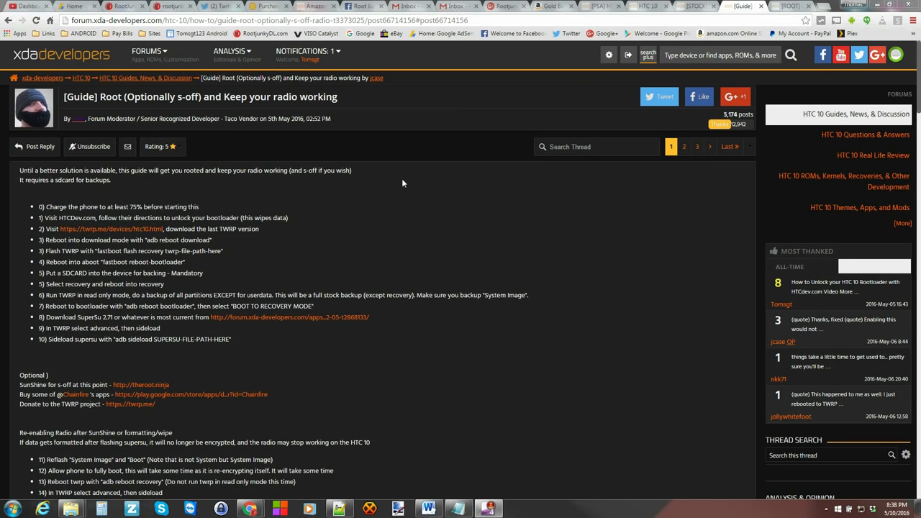
Scroll through the XDA root guide's steps 0–15, including radio re-enabling steps 11–15
scroll(down, 3)
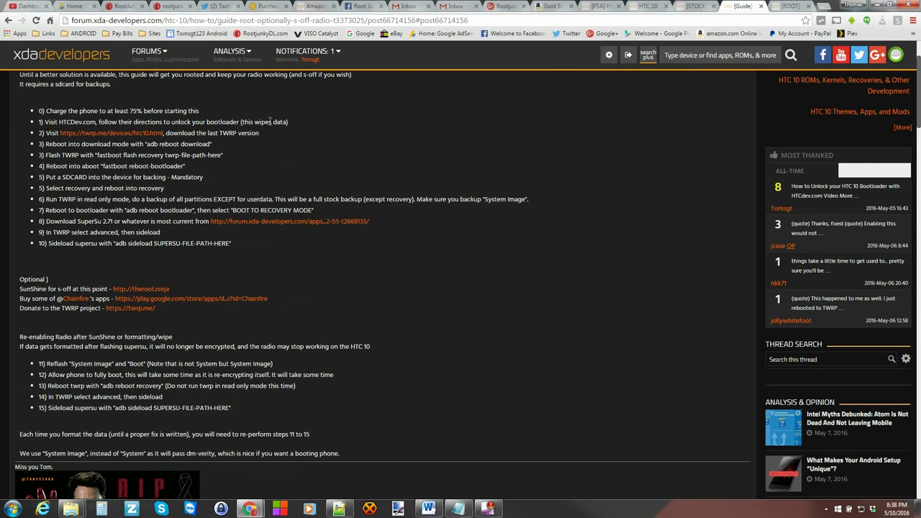
mouse_move(286, 123)
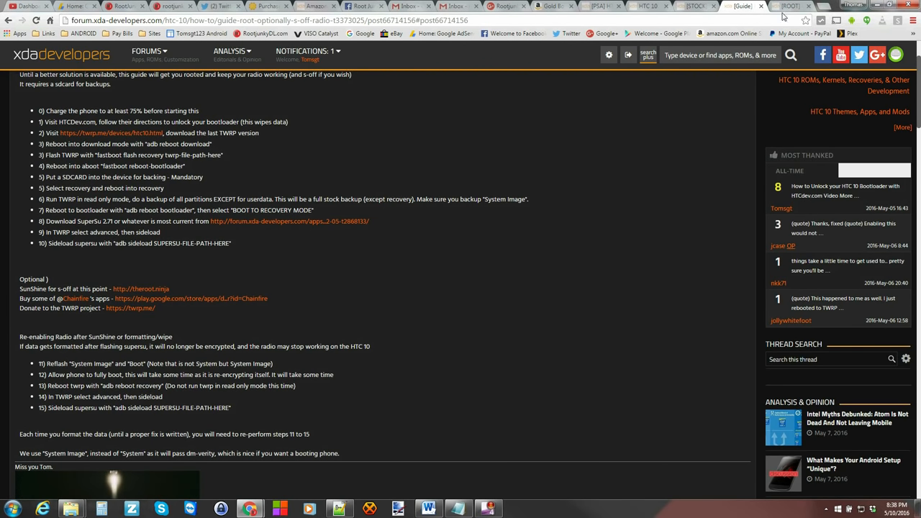
click(784, 6)
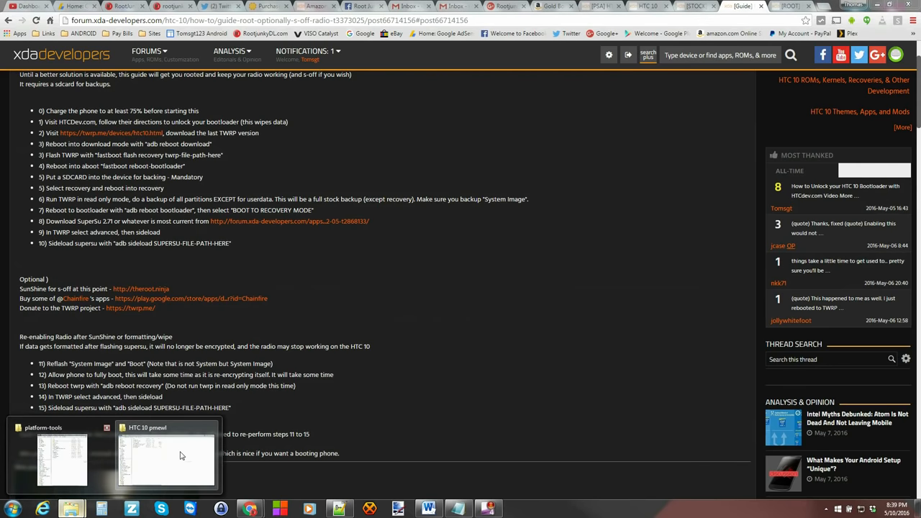
Locate the SuperSU zip and TWRP image in HTC 10 pmewl, then enter HTC Unlock Bootloader
click(165, 461)
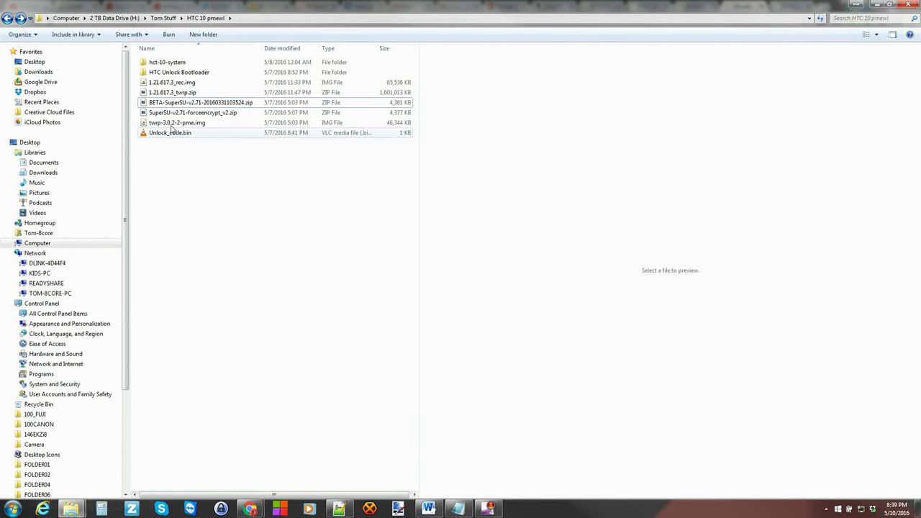
click(193, 113)
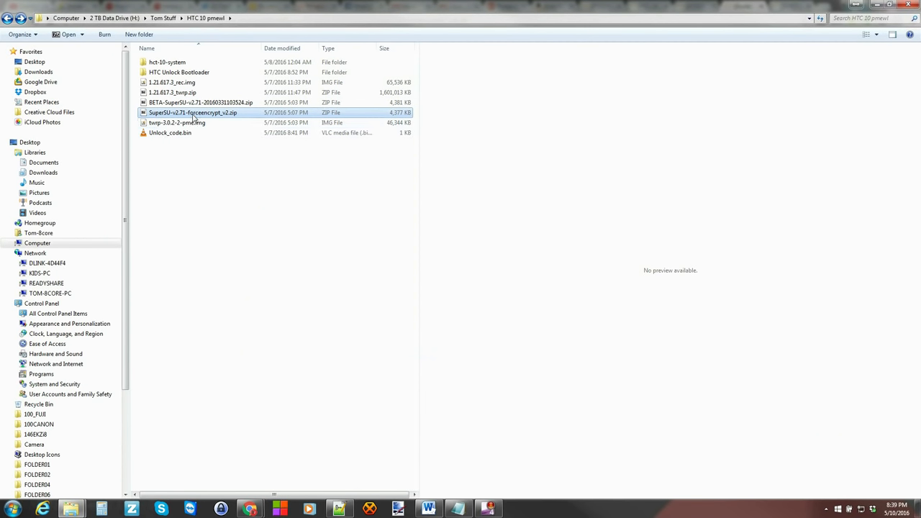
mouse_move(224, 120)
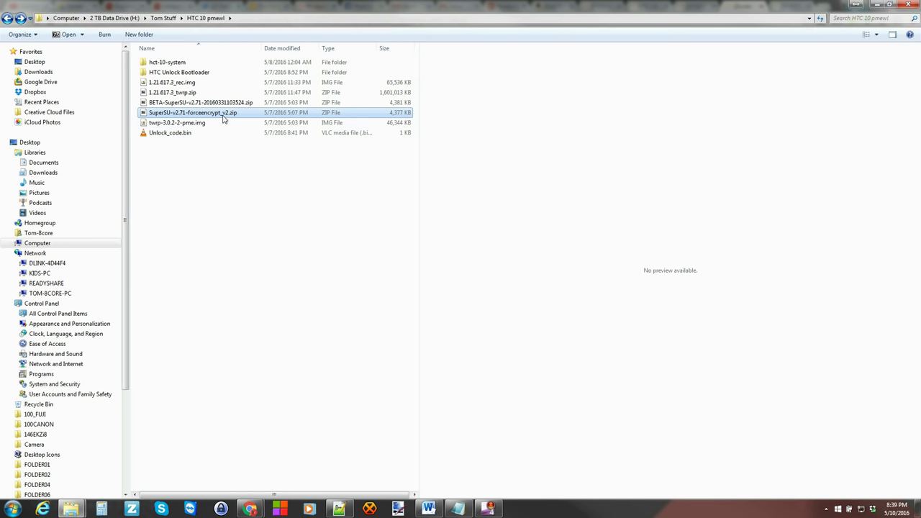
mouse_move(194, 113)
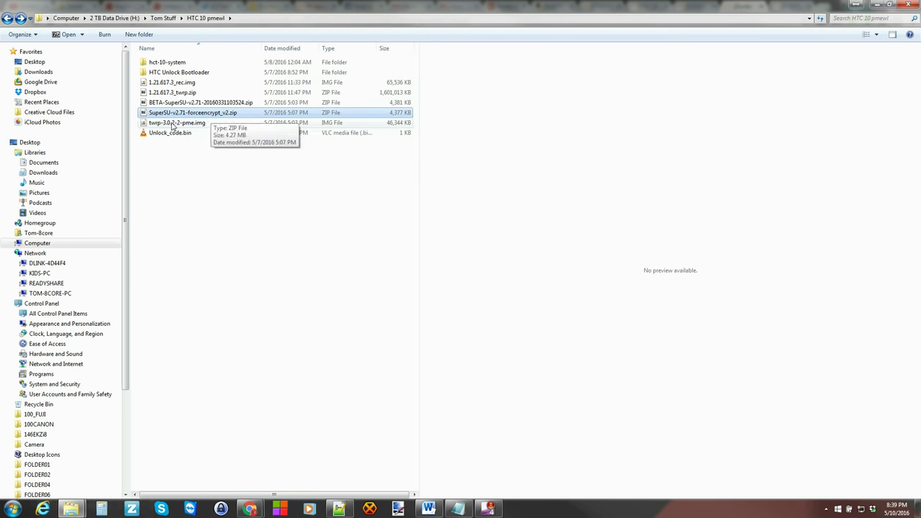
click(177, 123)
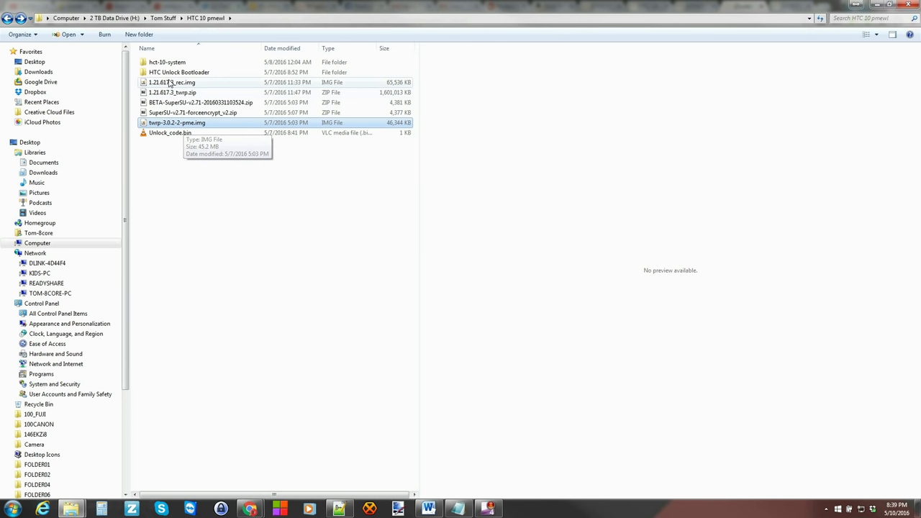
double_click(179, 72)
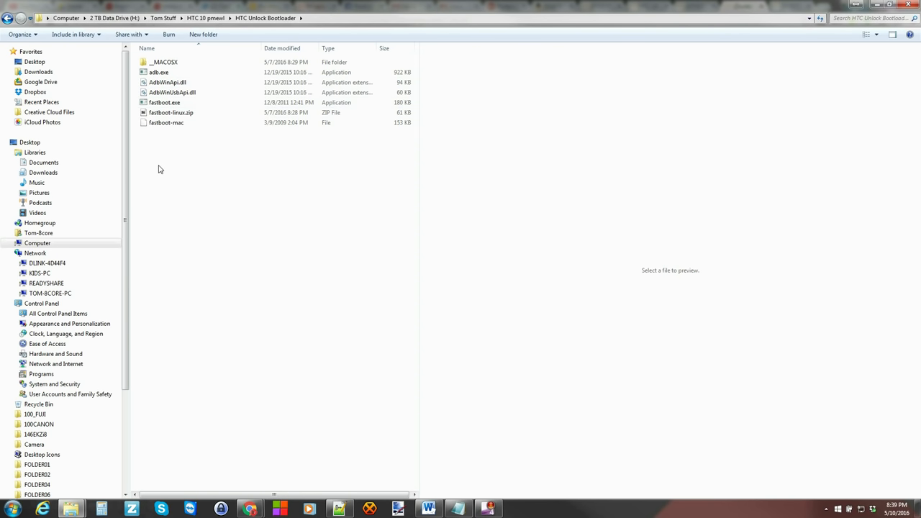
mouse_move(168, 193)
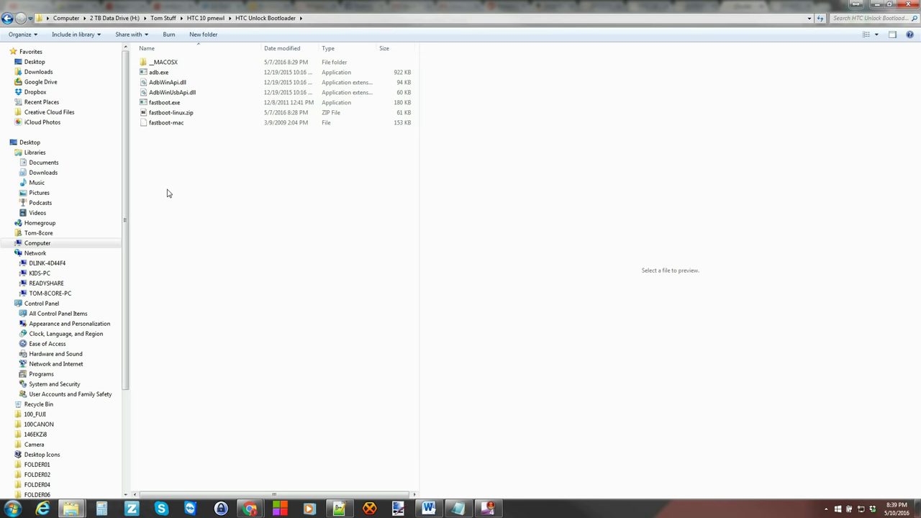
click(159, 72)
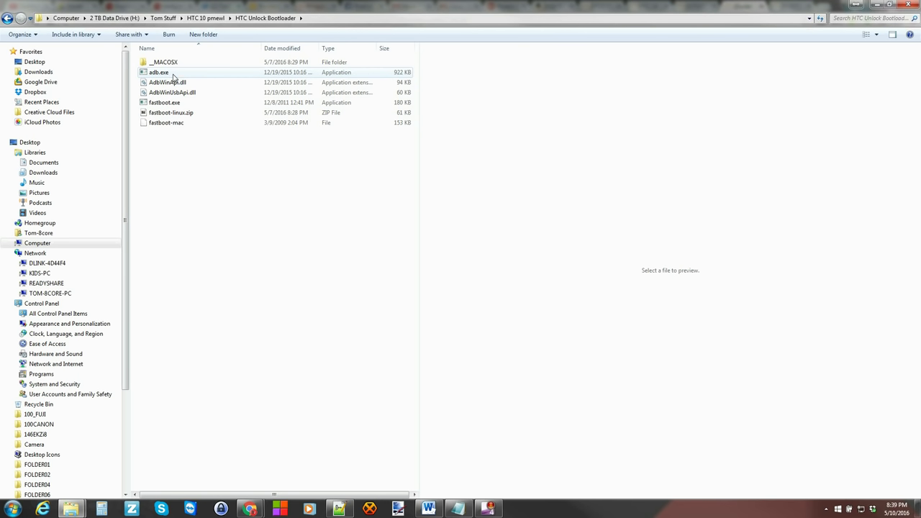
click(167, 185)
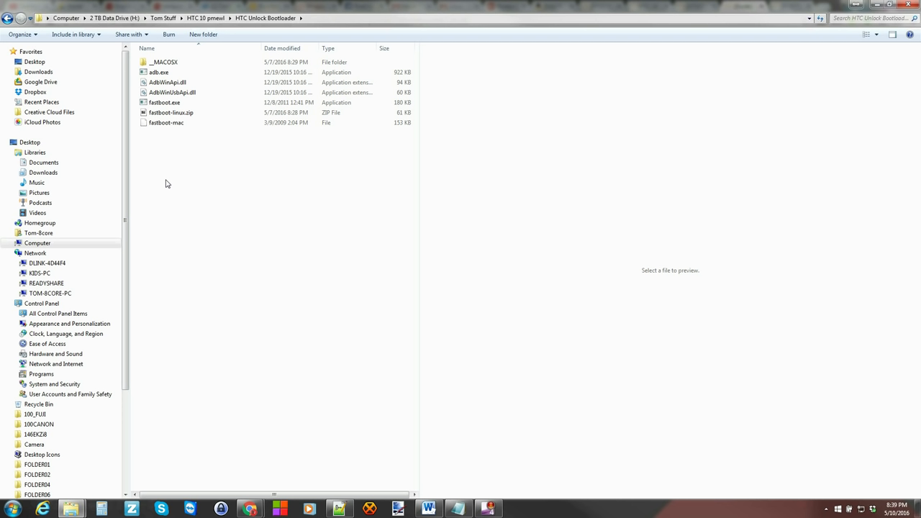
mouse_move(182, 180)
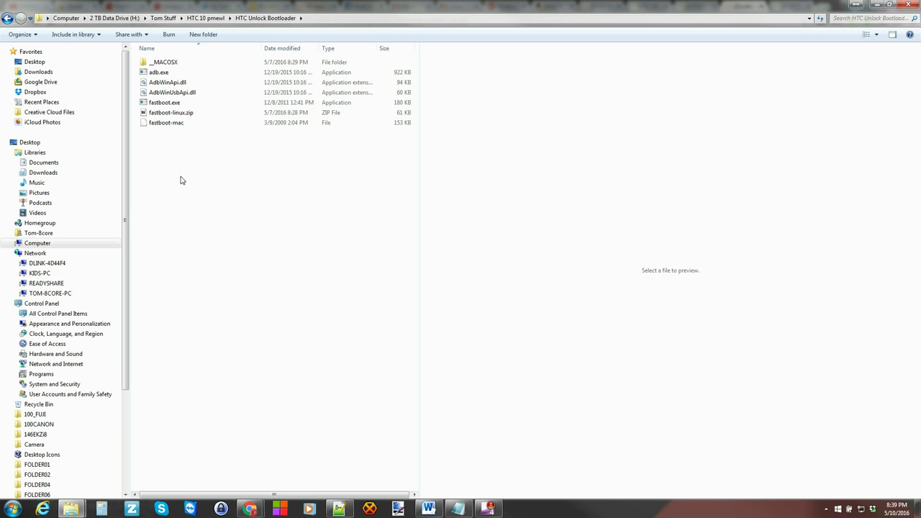
mouse_move(175, 186)
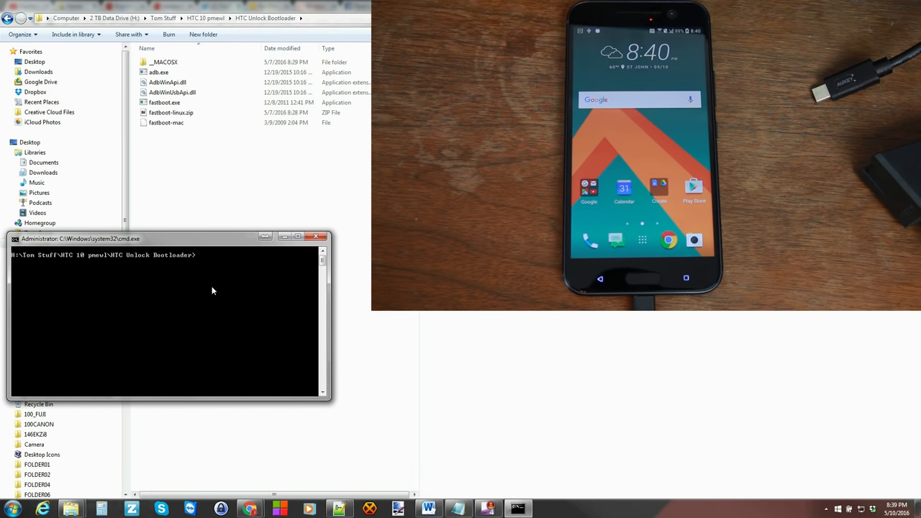
Run 'adb devices' before and after approving USB debugging, until the HTC 10 lists as device
text(adb devices)
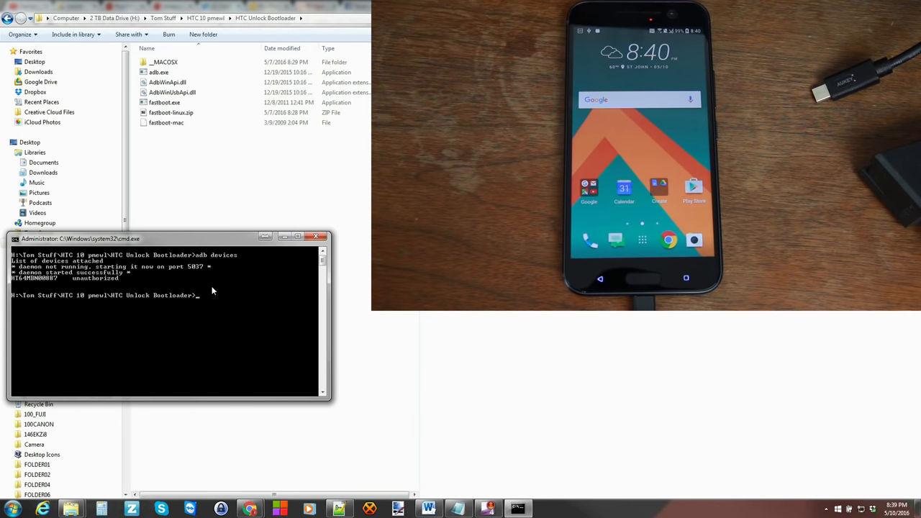
text(adb devices)
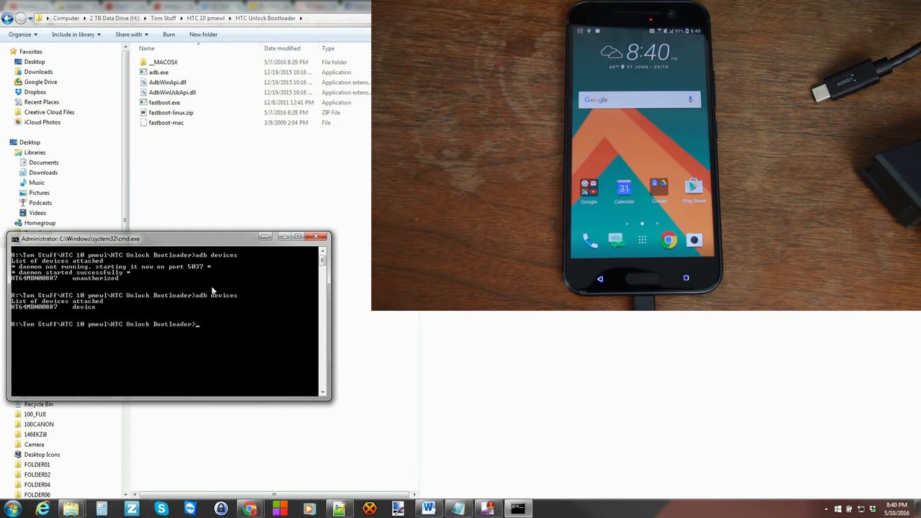
mouse_move(218, 321)
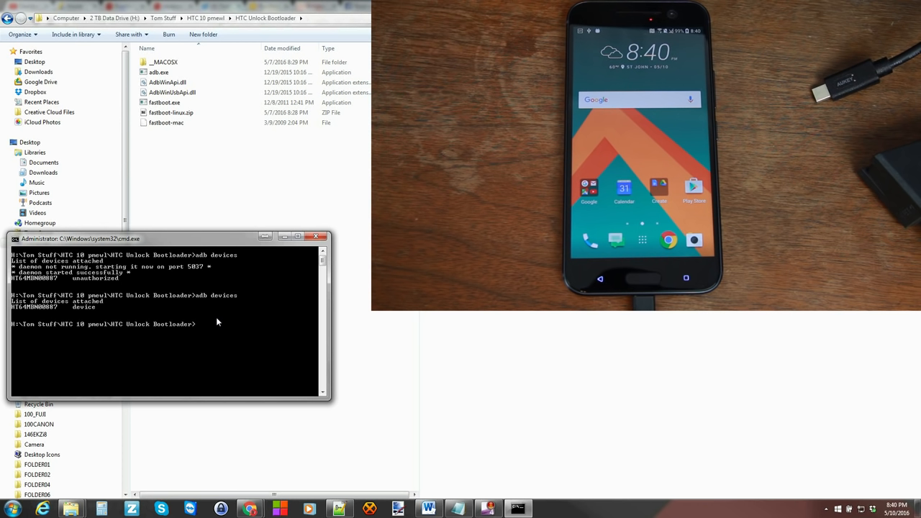
Run 'adb reboot download' to put the HTC 10 into download mode
text(adb reboot)
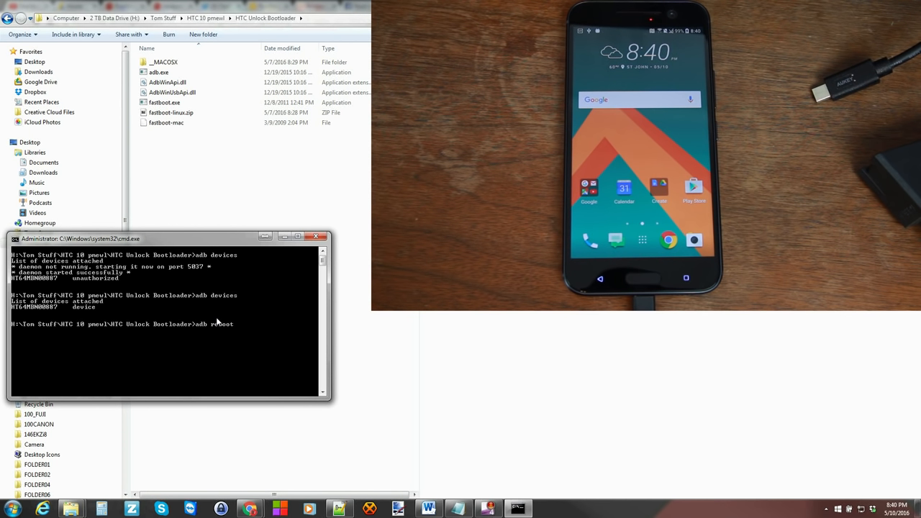
text(download)
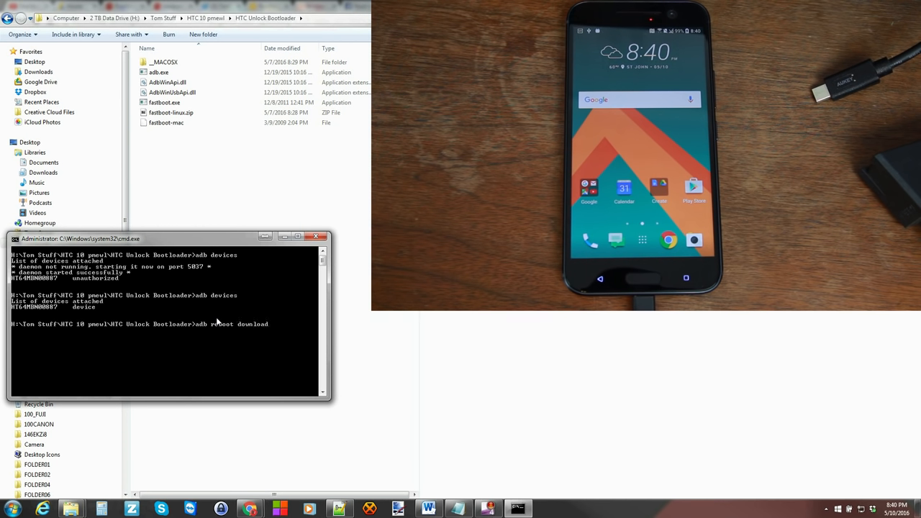
key(enter)
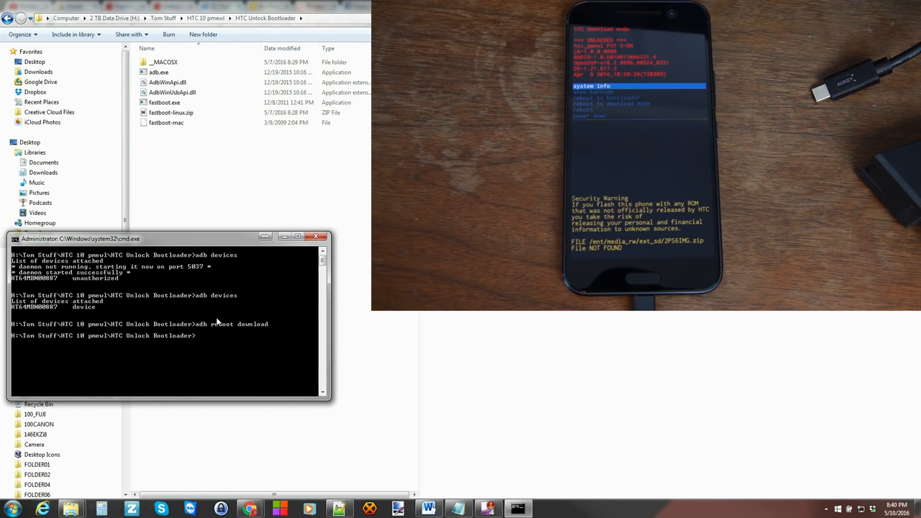
Check 'fastboot devices', then flash twrp-3.0.2-2-pme.img to the recovery partition
text(fastboot devices)
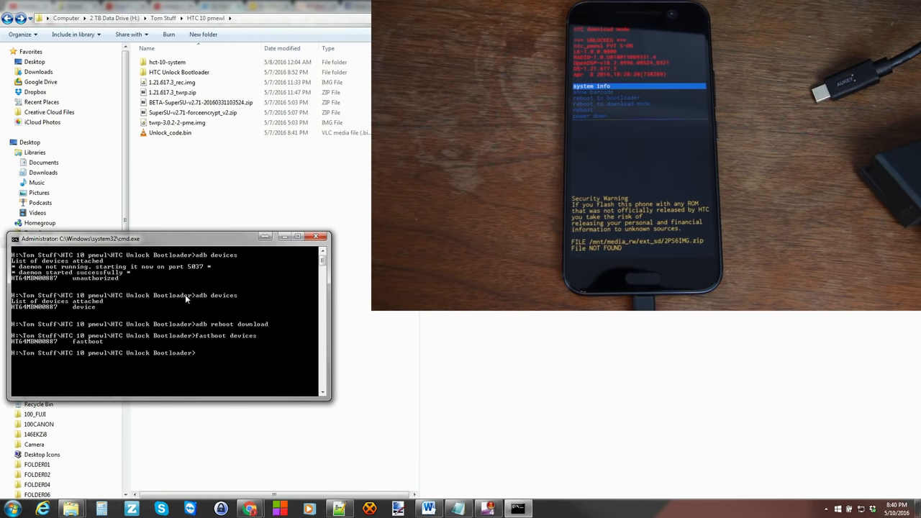
mouse_move(232, 376)
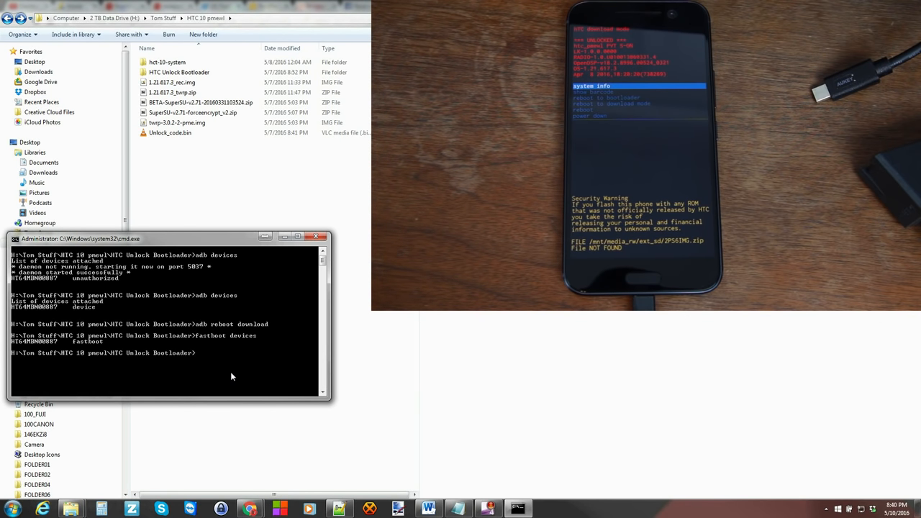
text(fastboot flash r)
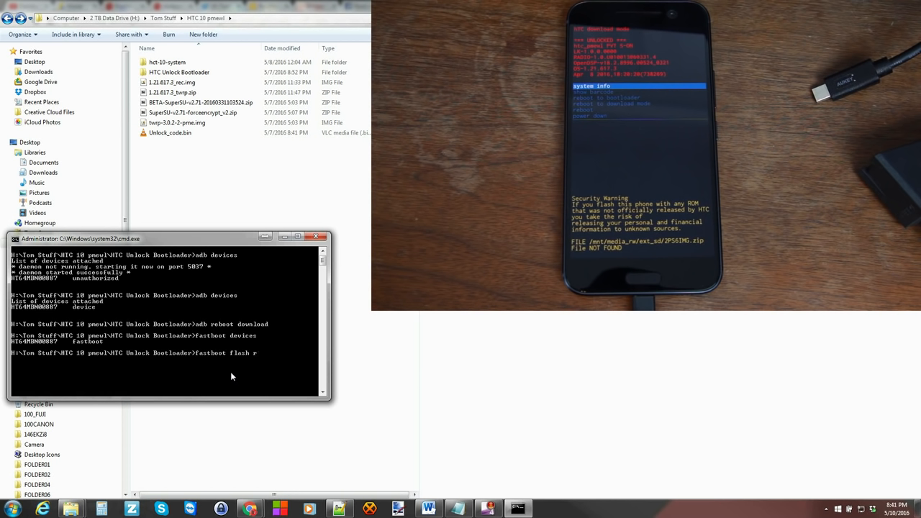
text(ecovery)
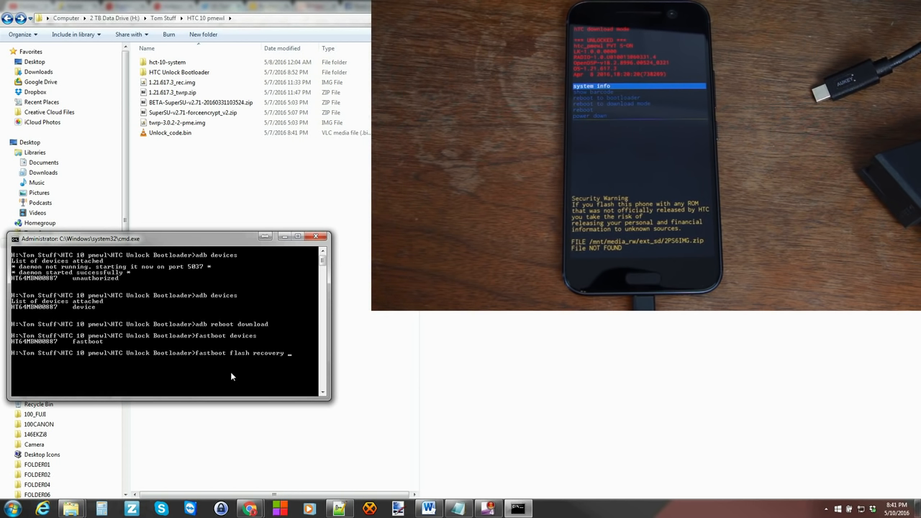
click(177, 122)
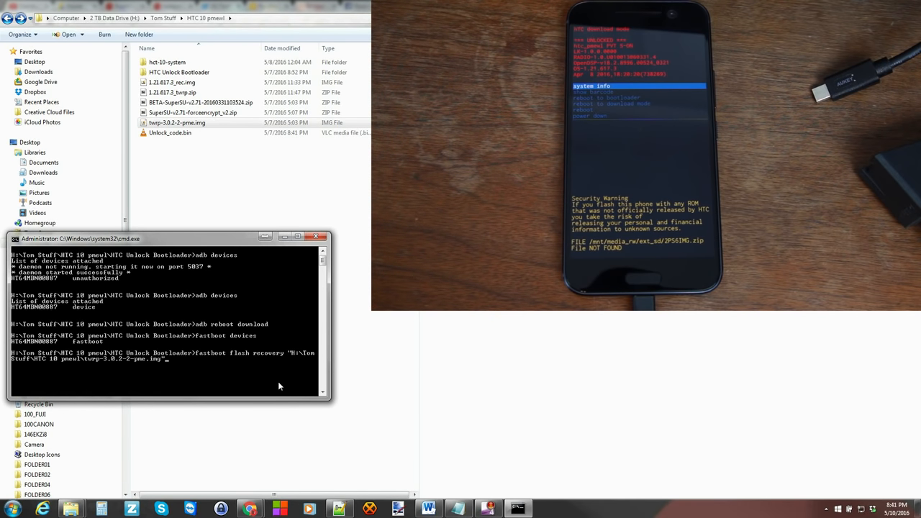
key(enter)
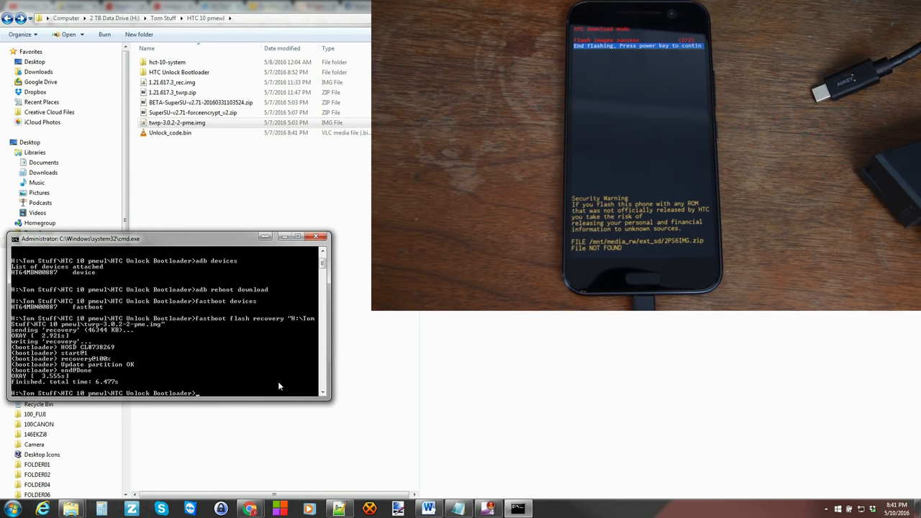
Run 'fastboot reboot-bootloader' to bring the HTC 10 to its bootloader menu
text(fastboot)
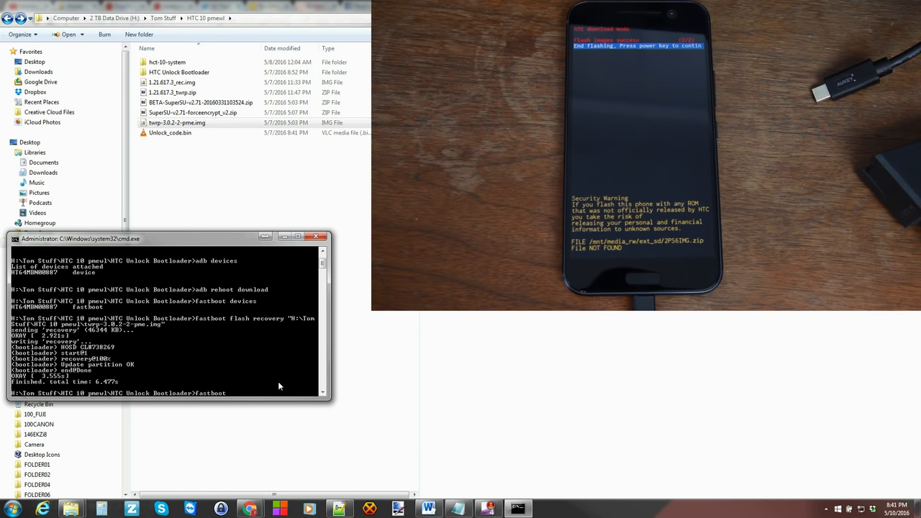
text(reboot-bootloader)
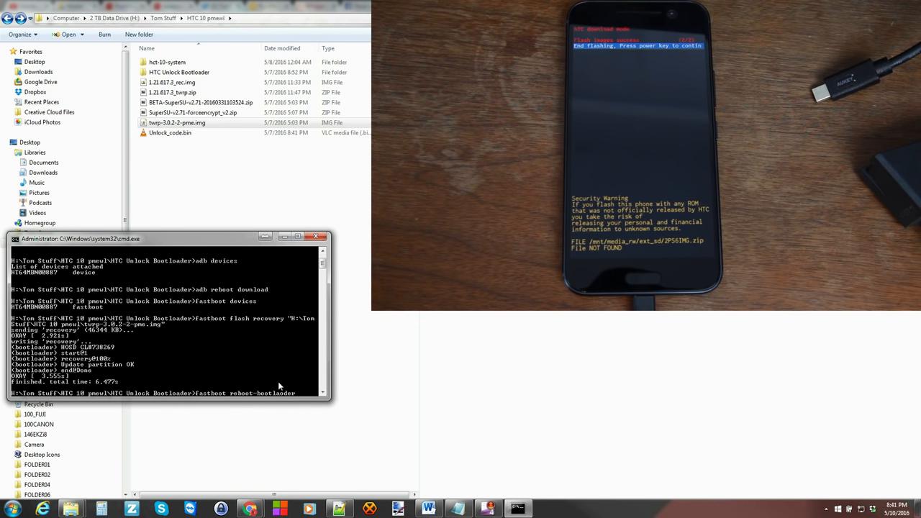
text(fastboot)
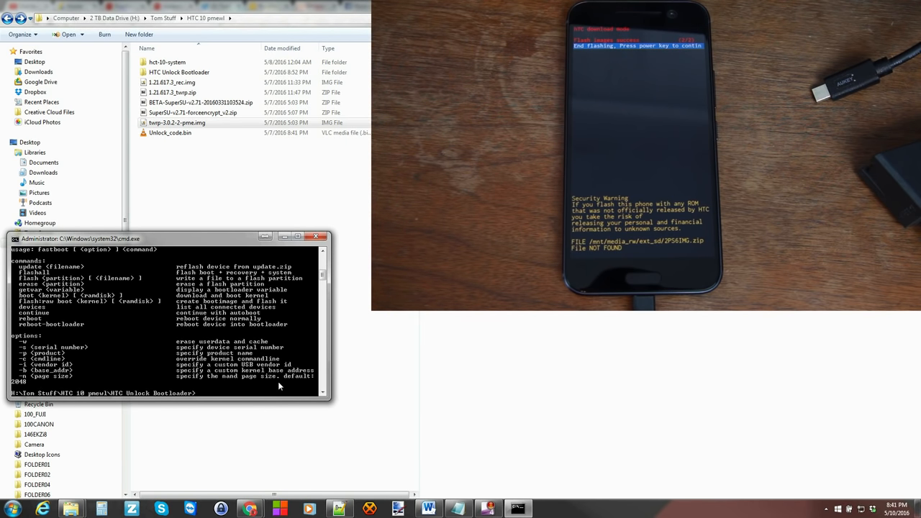
text(fastboot r)
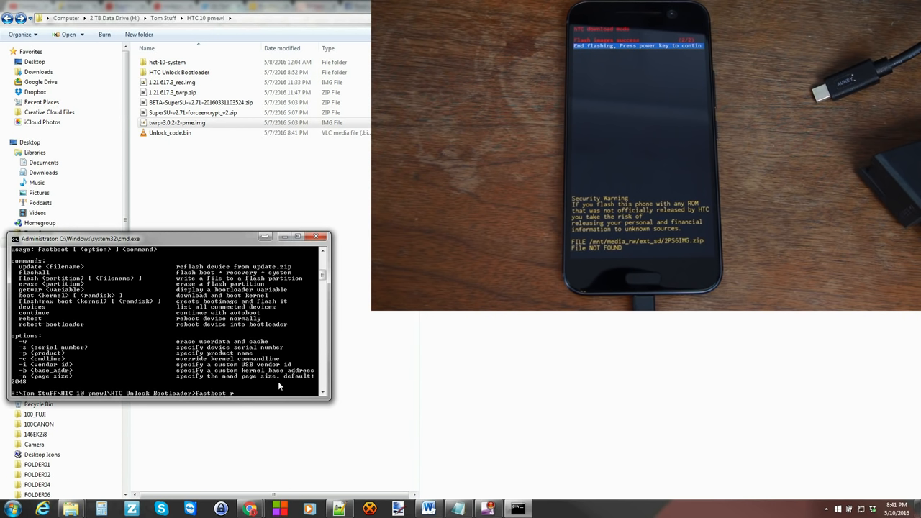
text(eboot-boo)
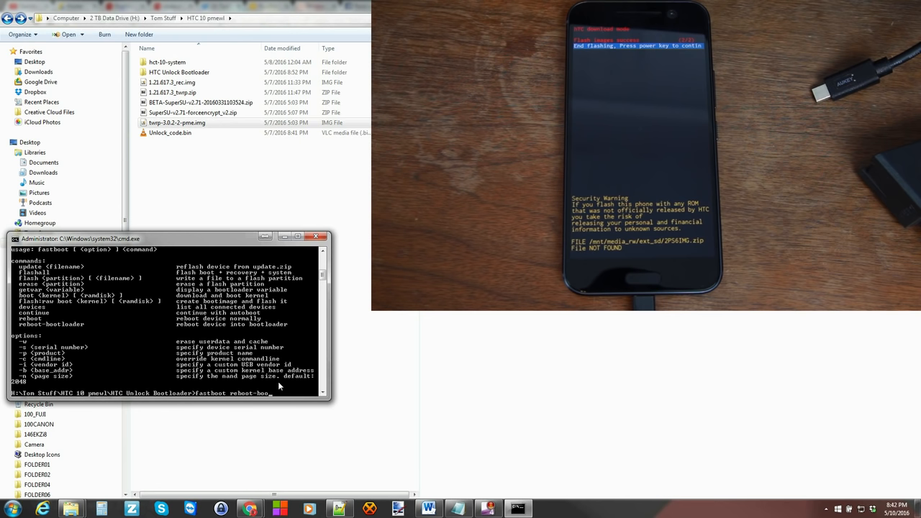
text(load)
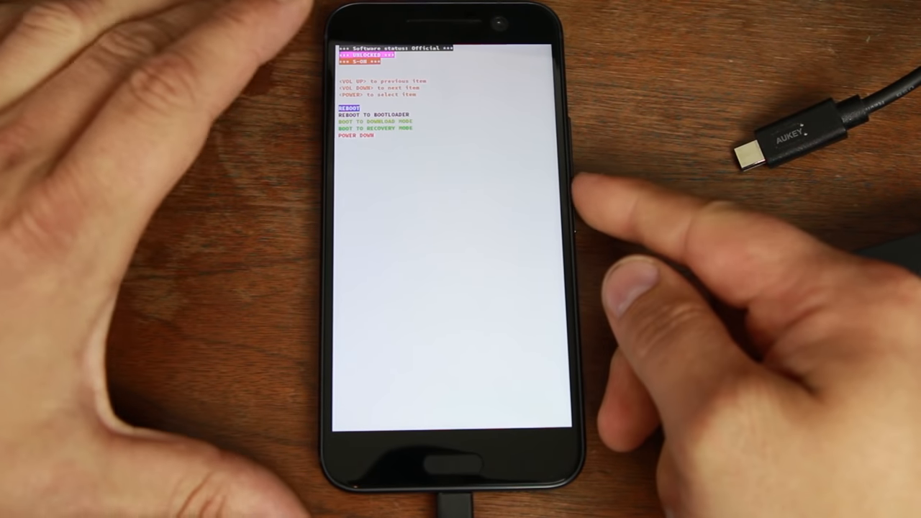
Highlight and select BOOT TO RECOVERY MODE to enter TWRP recovery
key(volumedown)
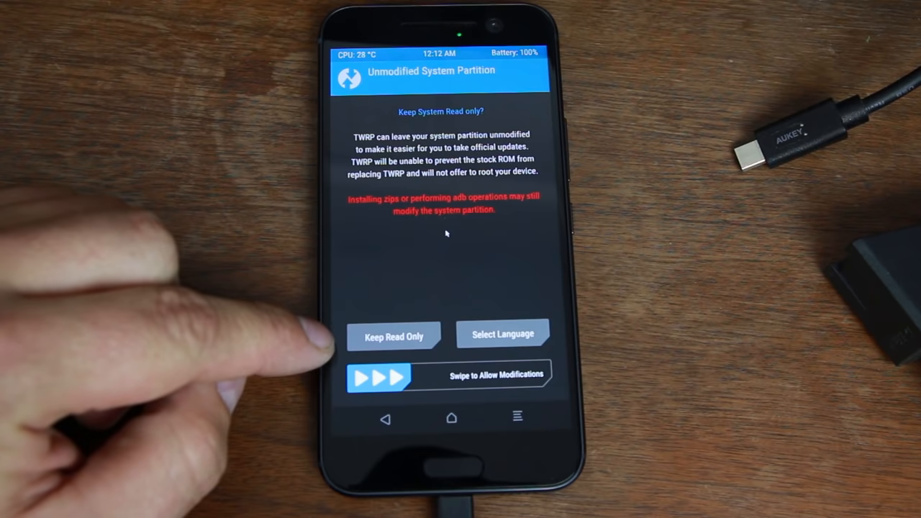
Open TWRP Backup and select Recovery and Android Secure, leaving Data unticked
click(393, 336)
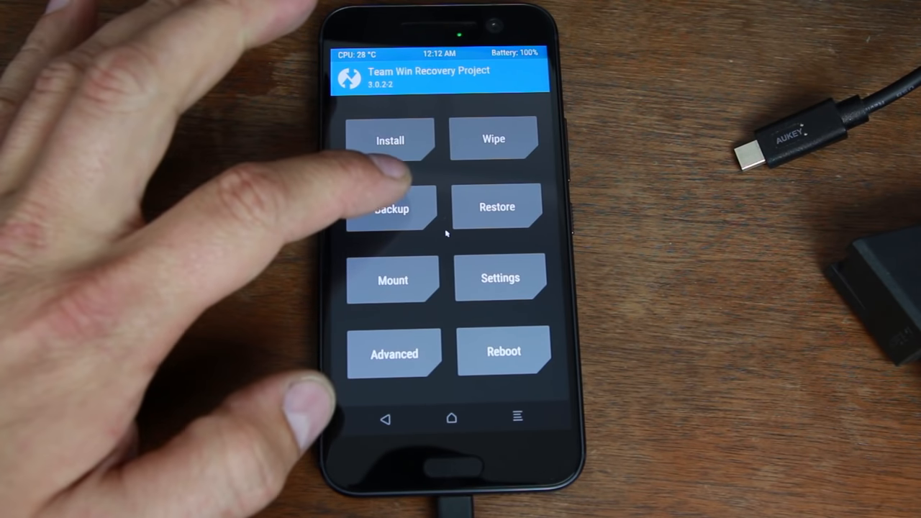
click(391, 208)
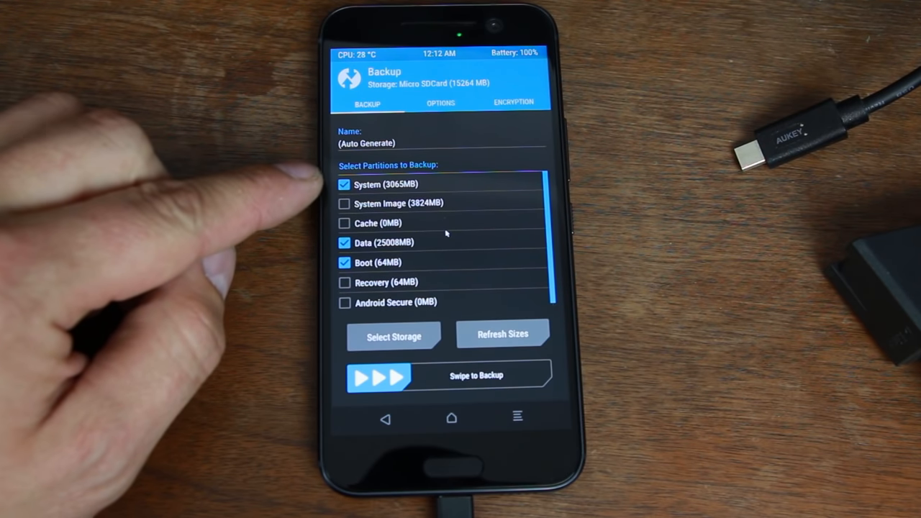
click(344, 204)
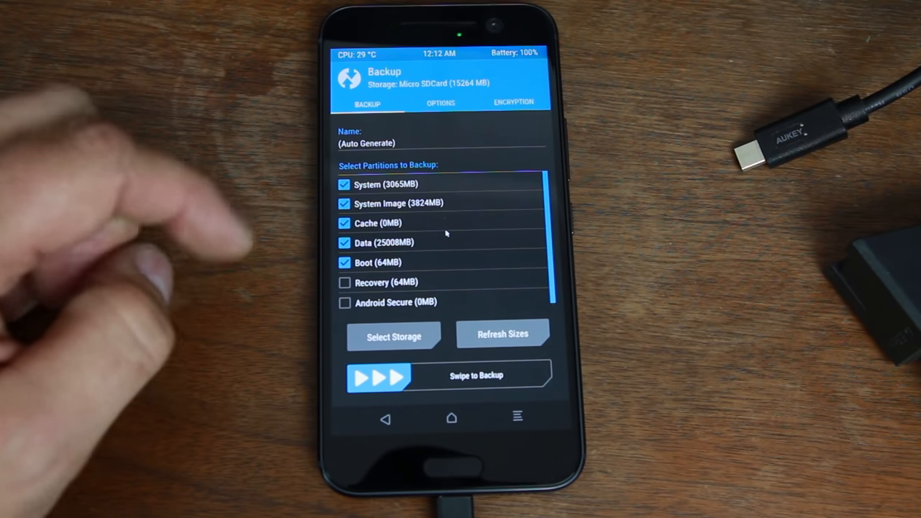
click(344, 281)
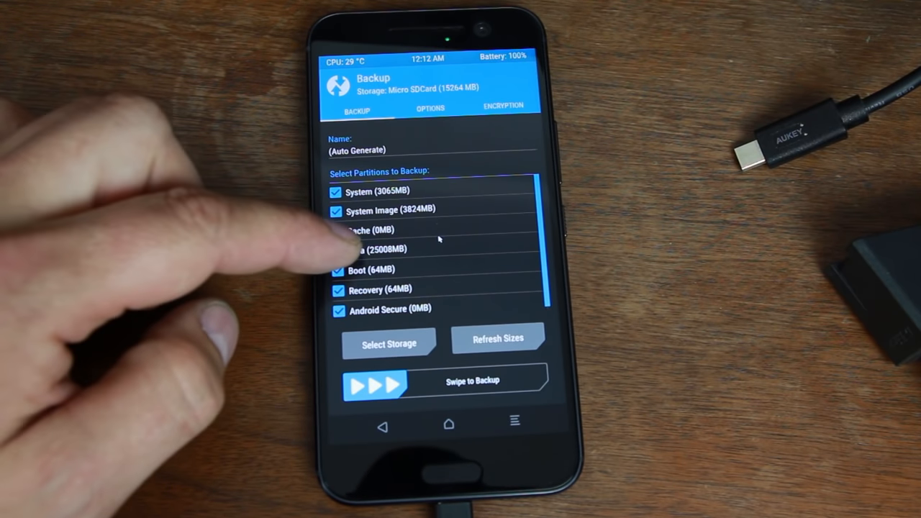
click(336, 248)
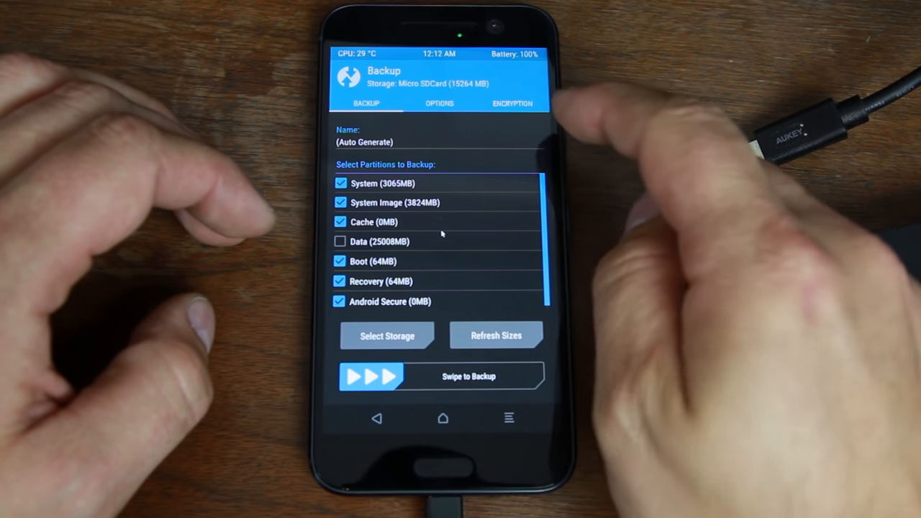
Review the backup options and set the backup destination to the Micro SDCard
click(439, 103)
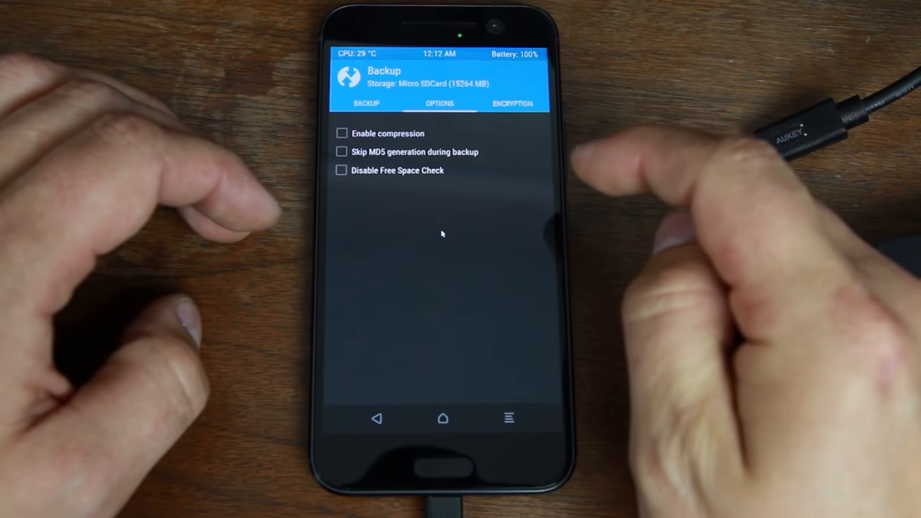
click(365, 102)
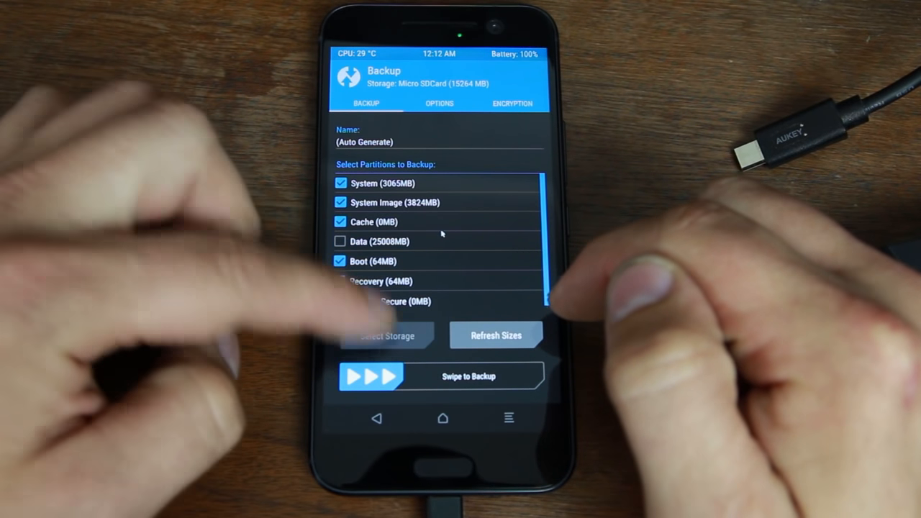
click(387, 335)
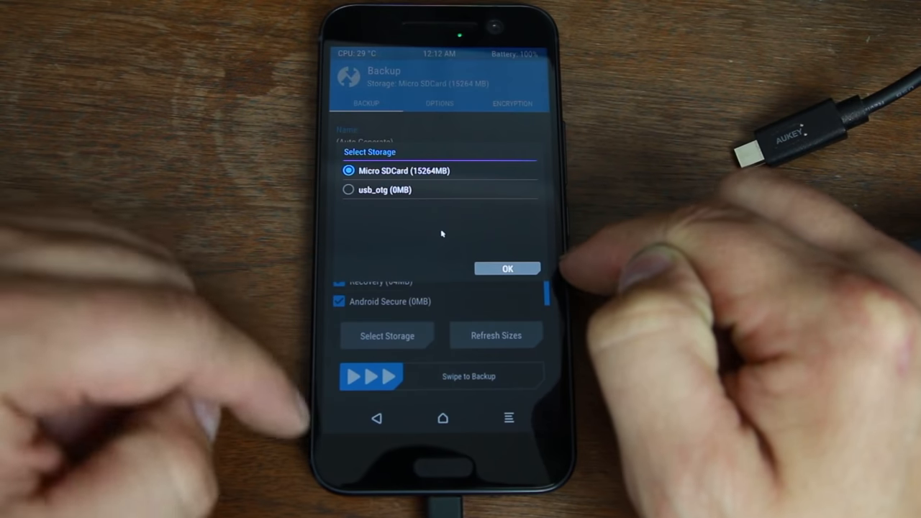
click(506, 268)
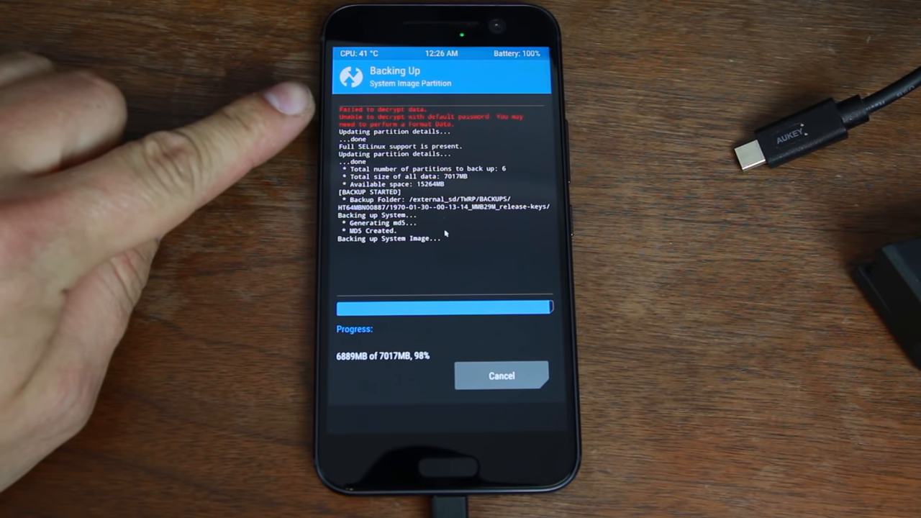
mouse_move(216, 216)
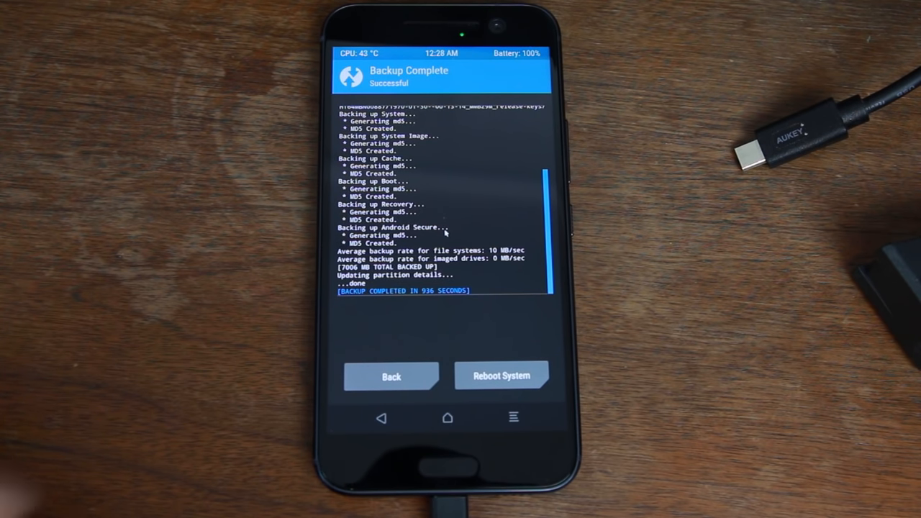
Return to TWRP's main menu and start ADB Sideload from Advanced
click(390, 376)
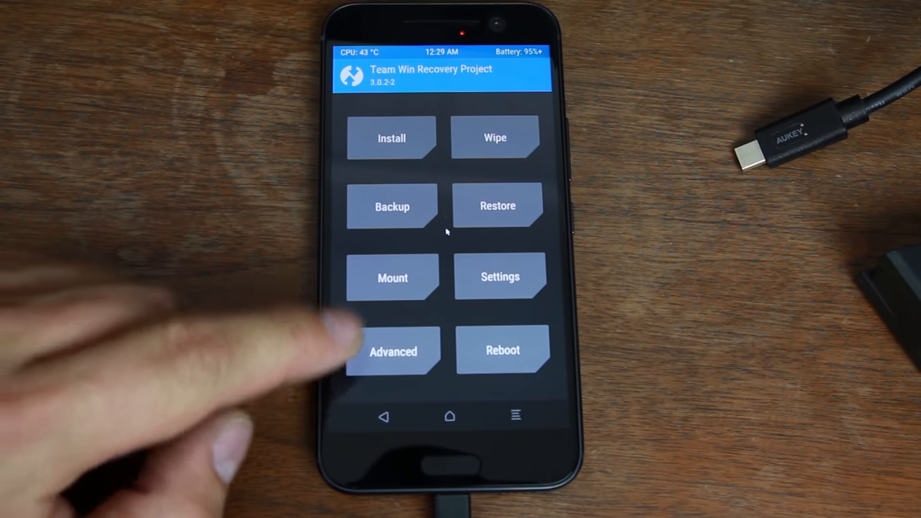
click(393, 351)
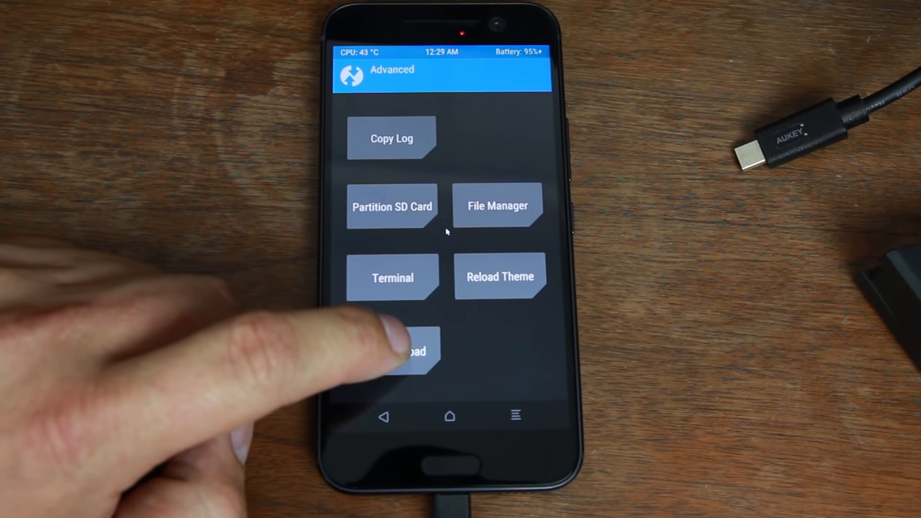
click(392, 351)
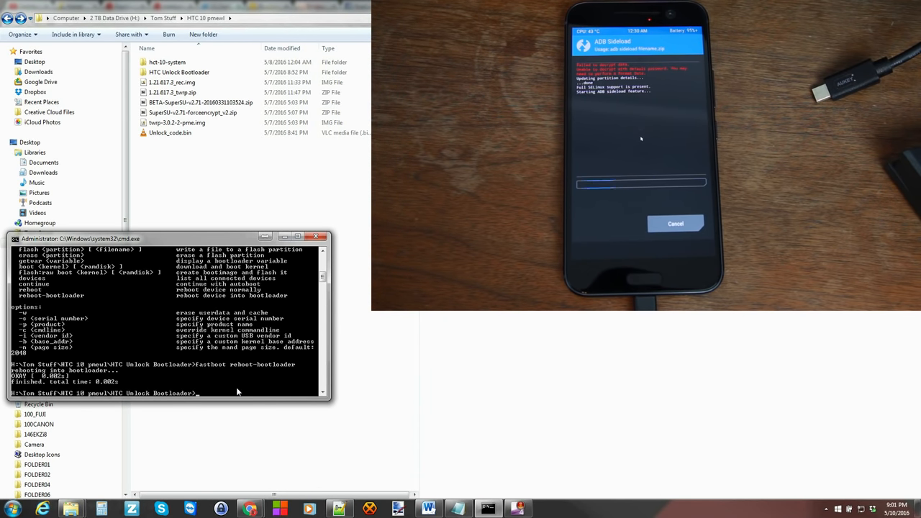
Verify the HTC 10 lists as 'sideload' via adb devices, then sideload the SuperSU zip
text(adb devices)
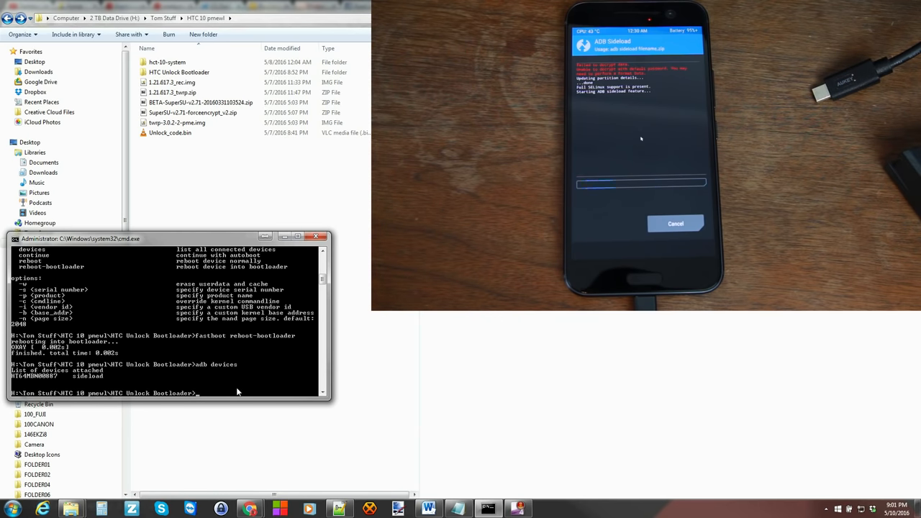
text(adb)
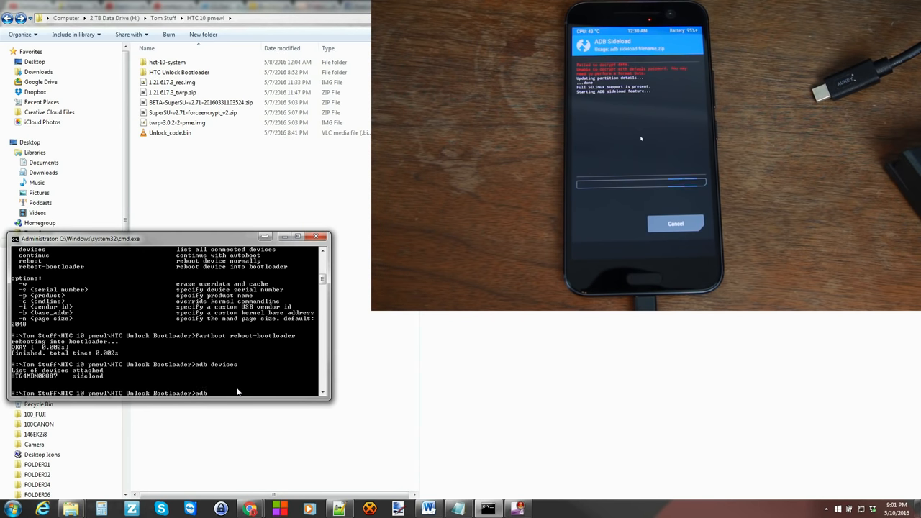
text(sideload)
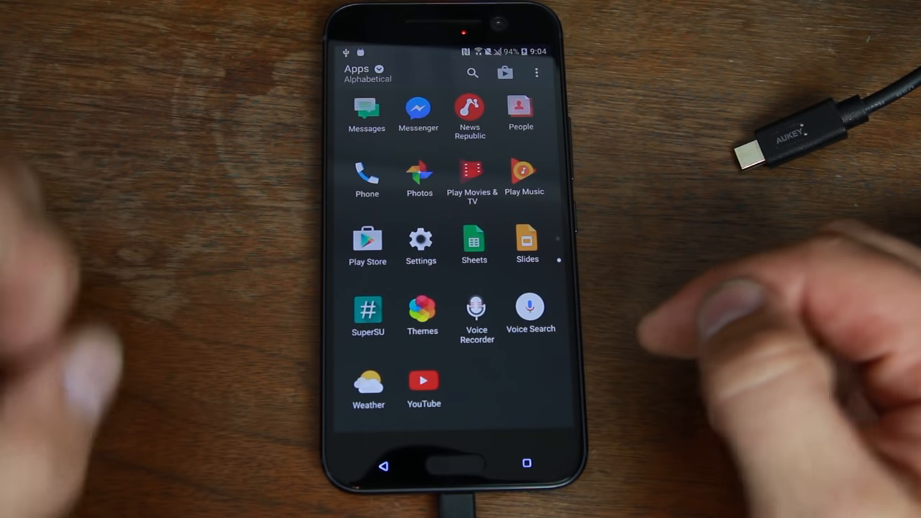
Launch SuperSU and dismiss its Follow me dialog with NO THANKS
click(368, 309)
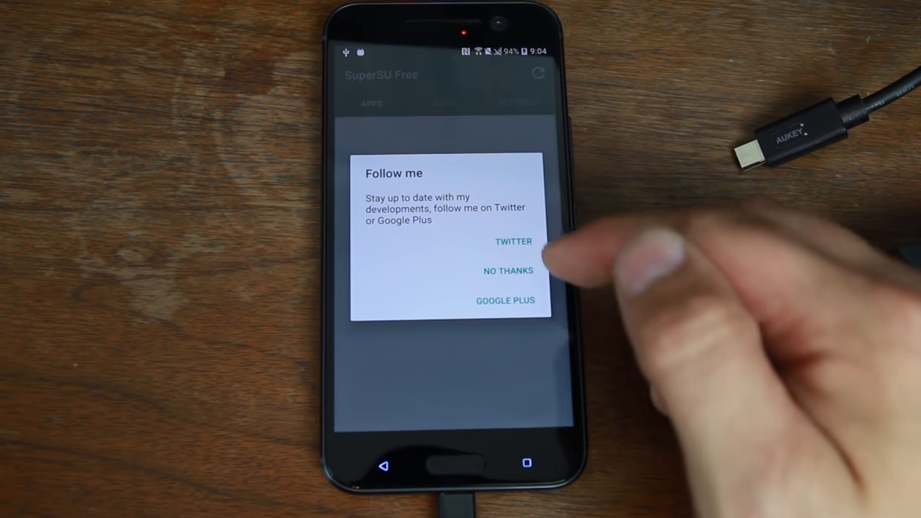
click(507, 271)
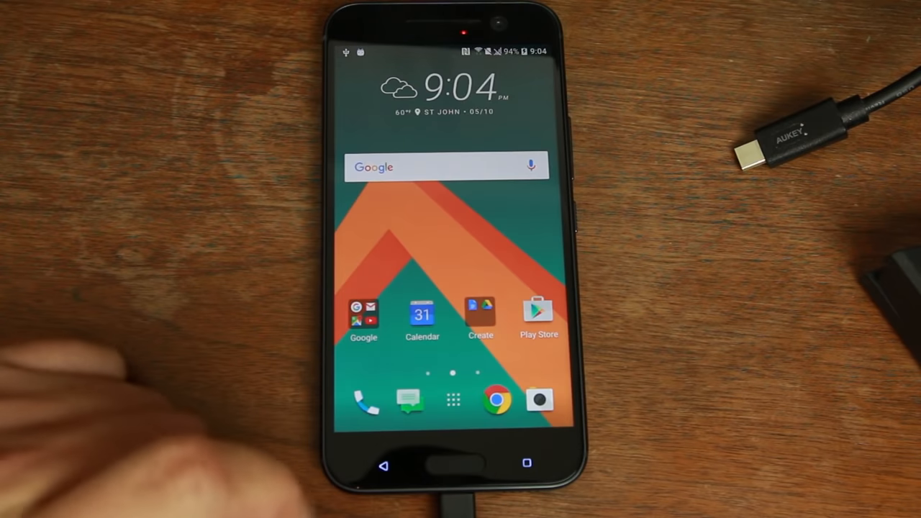
Grant SuperSU's superuser request for ADB shell, then return to the home screen
click(452, 399)
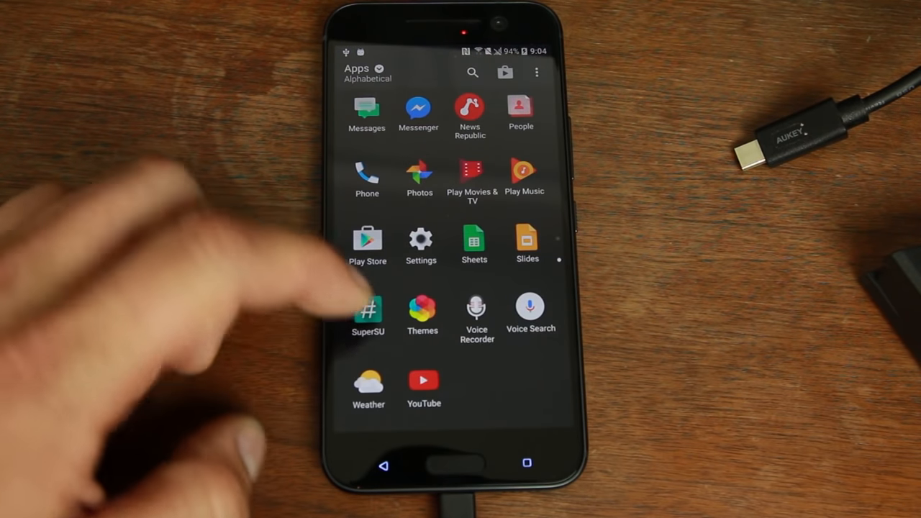
click(368, 313)
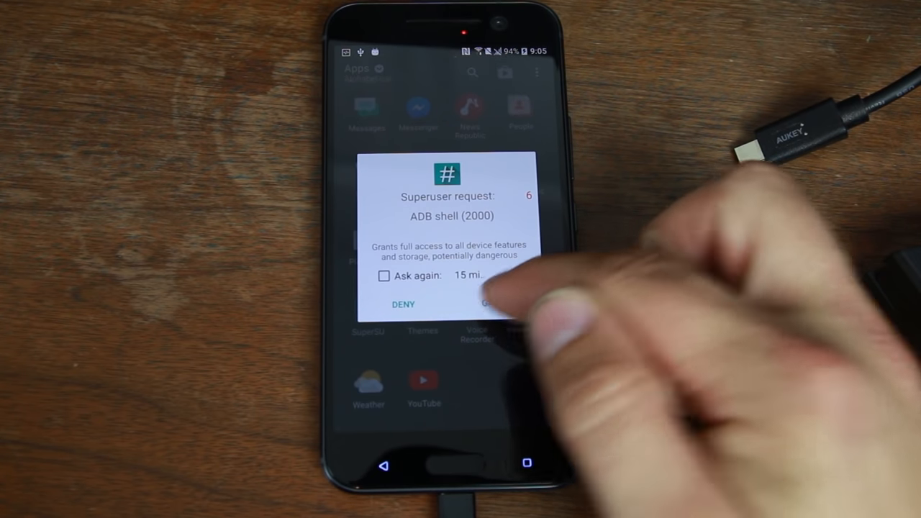
click(493, 303)
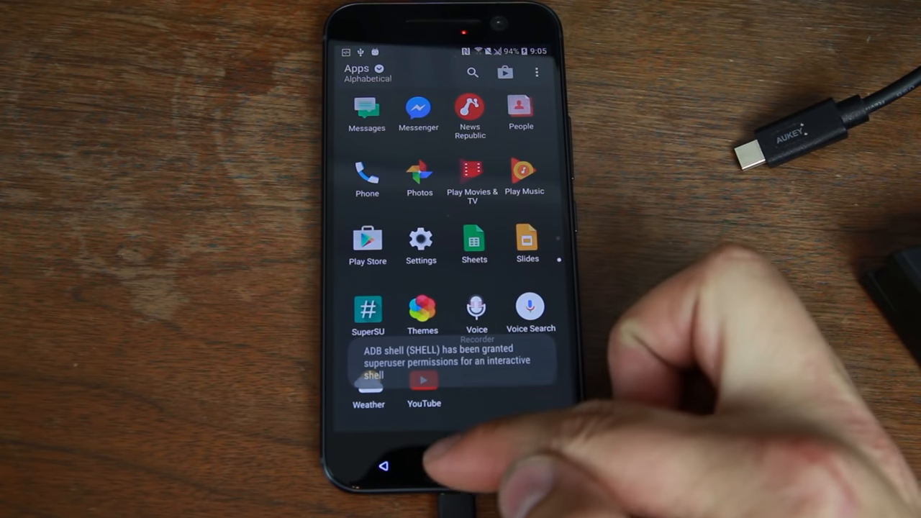
click(383, 465)
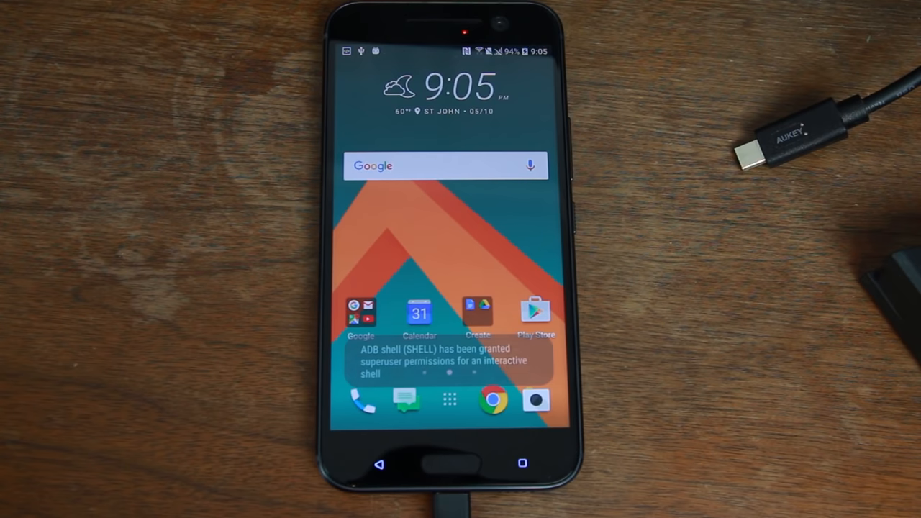